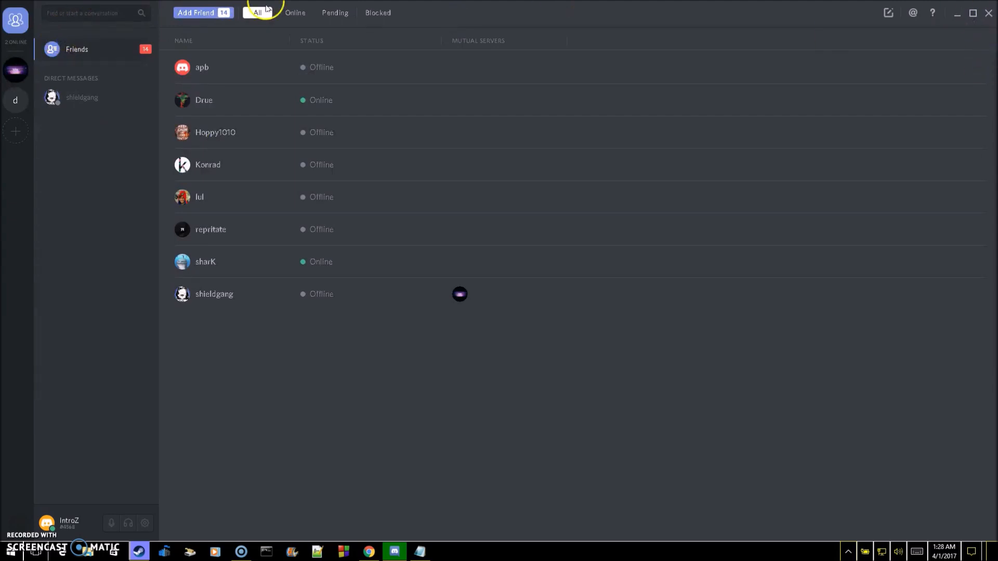
pyautogui.moveTo(51, 48)
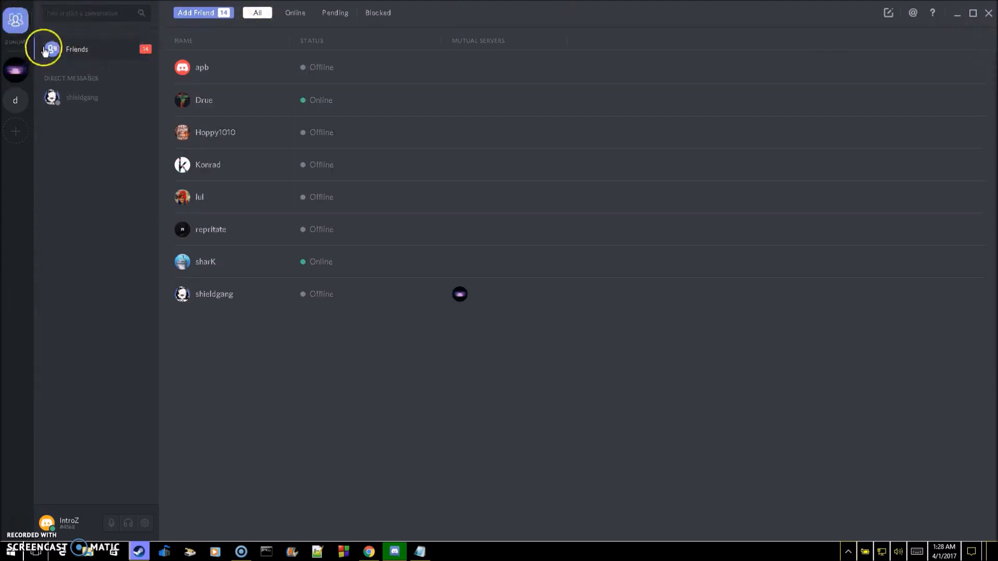
pyautogui.moveTo(15, 21)
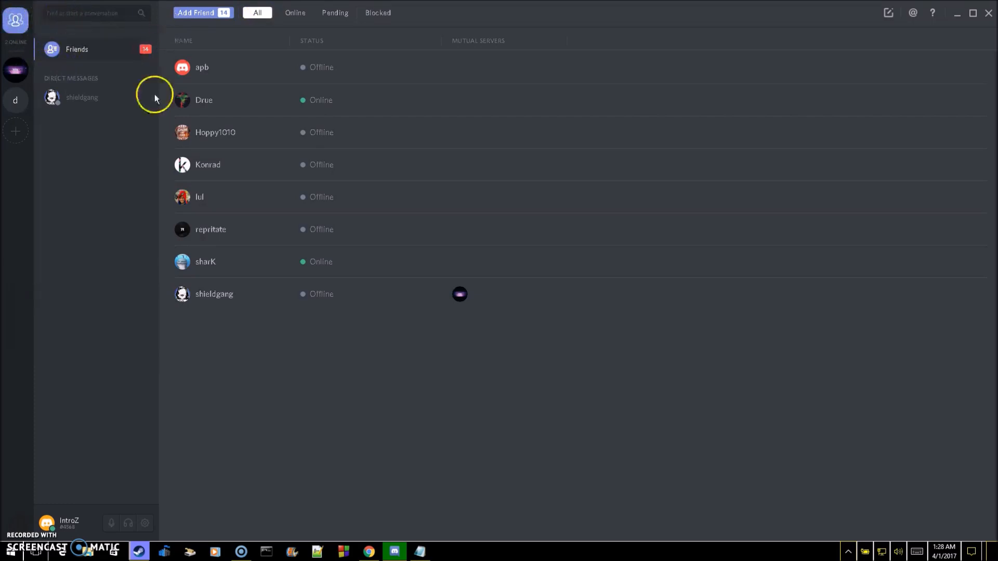
pyautogui.moveTo(67, 132)
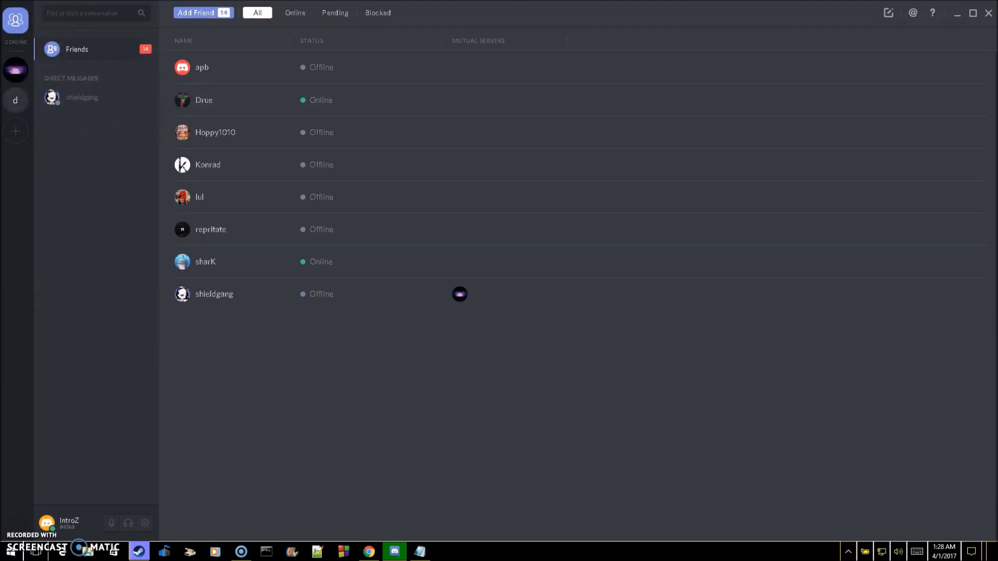
pyautogui.moveTo(351, 31)
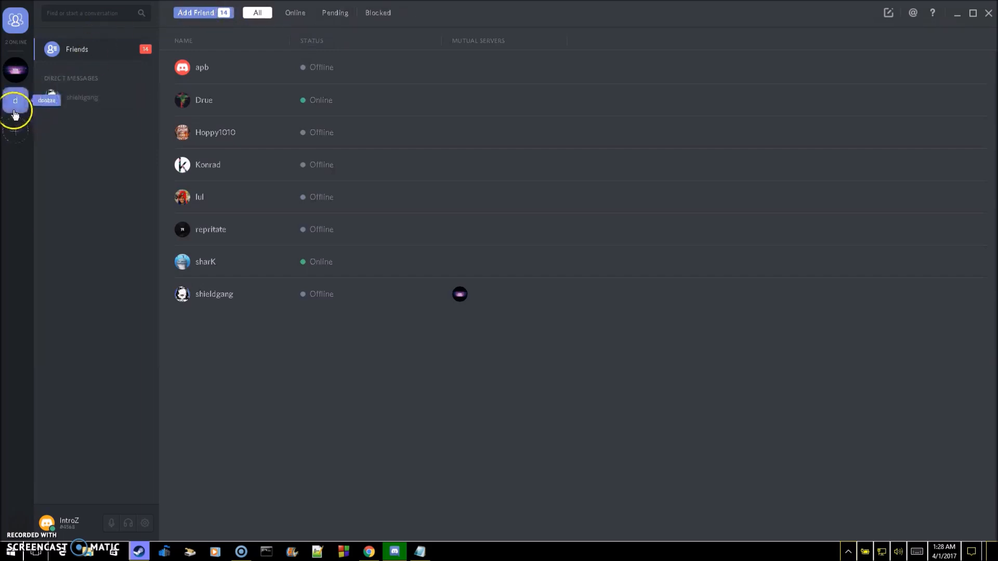
# Open the Create a Server form from the add-server icon.
pyautogui.click(15, 131)
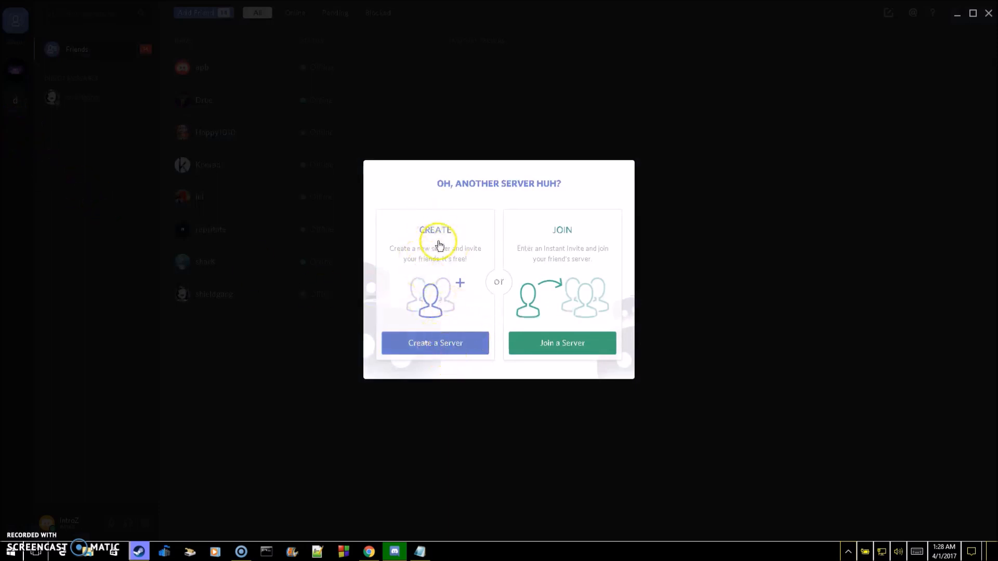
pyautogui.moveTo(254, 246)
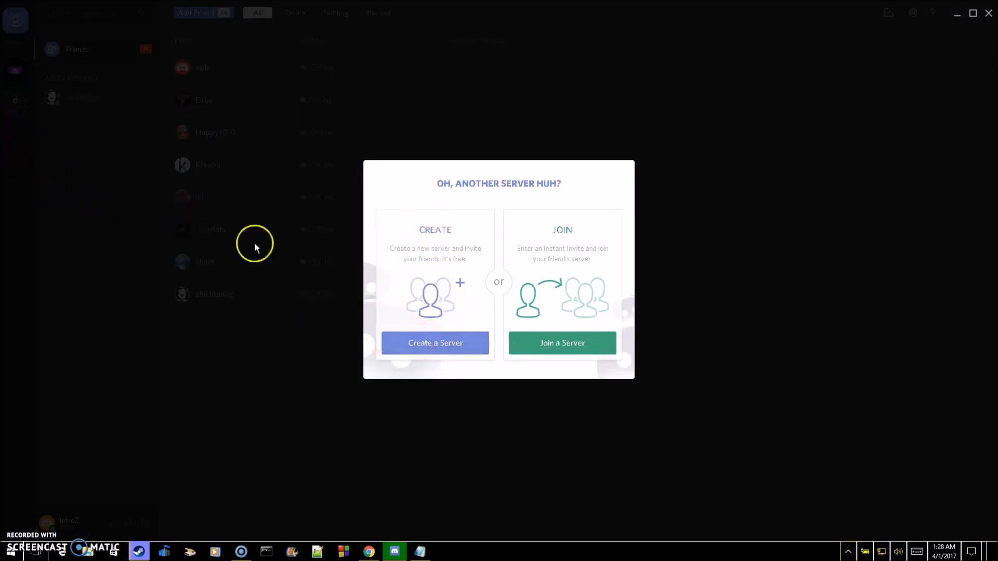
pyautogui.click(434, 343)
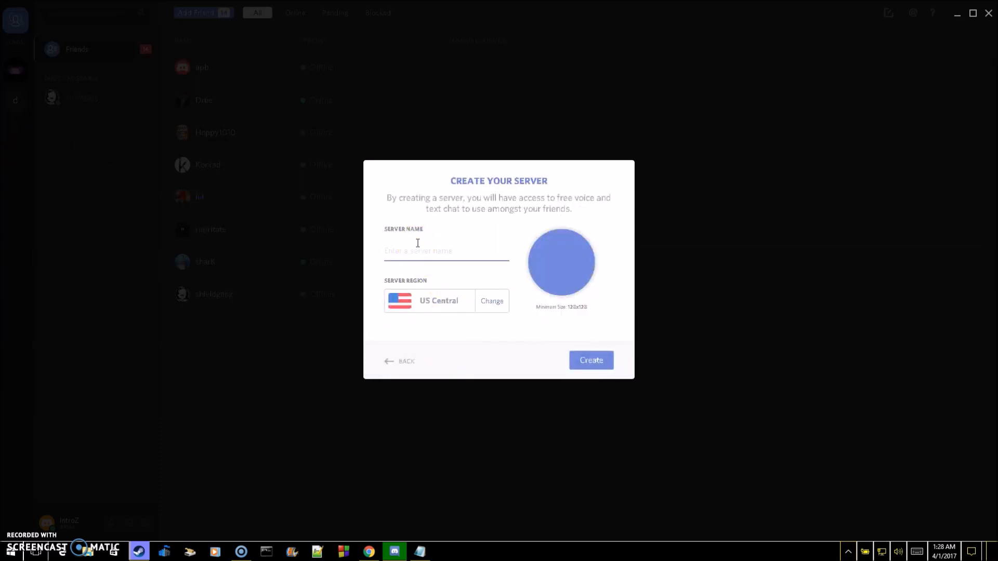
# Create server 'MyFirstServer' with region US East.
pyautogui.write('MyFirstServer')
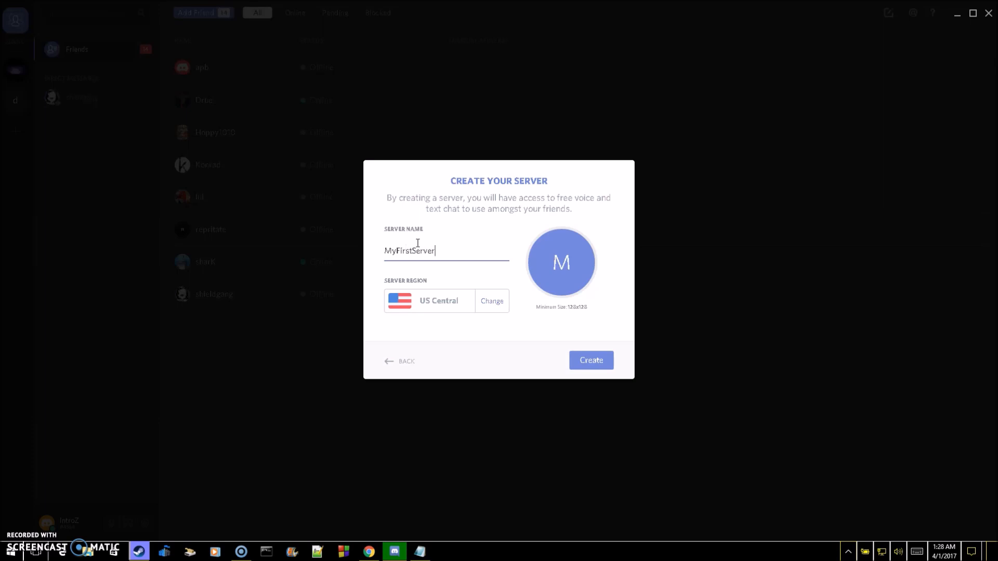
pyautogui.click(491, 300)
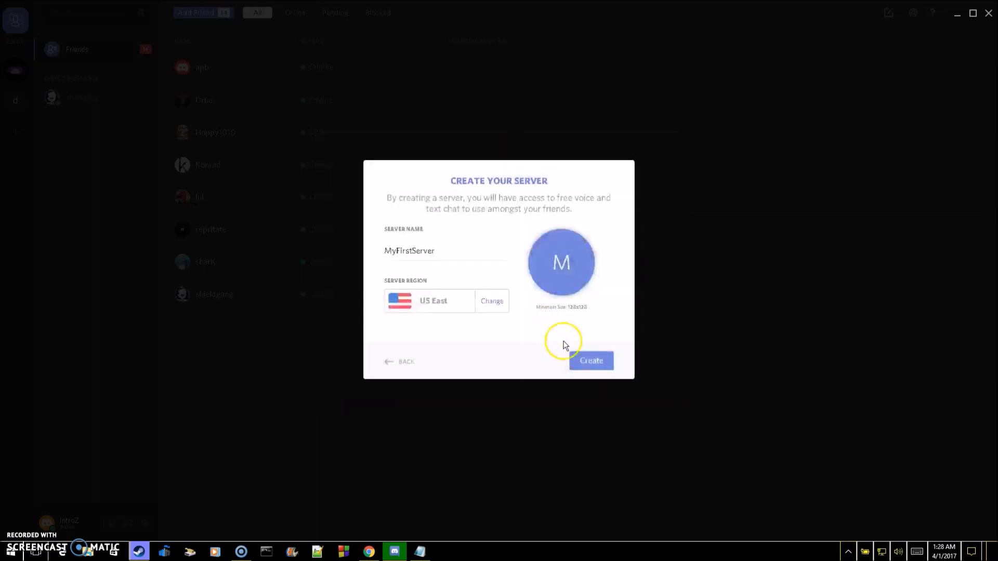
pyautogui.click(589, 361)
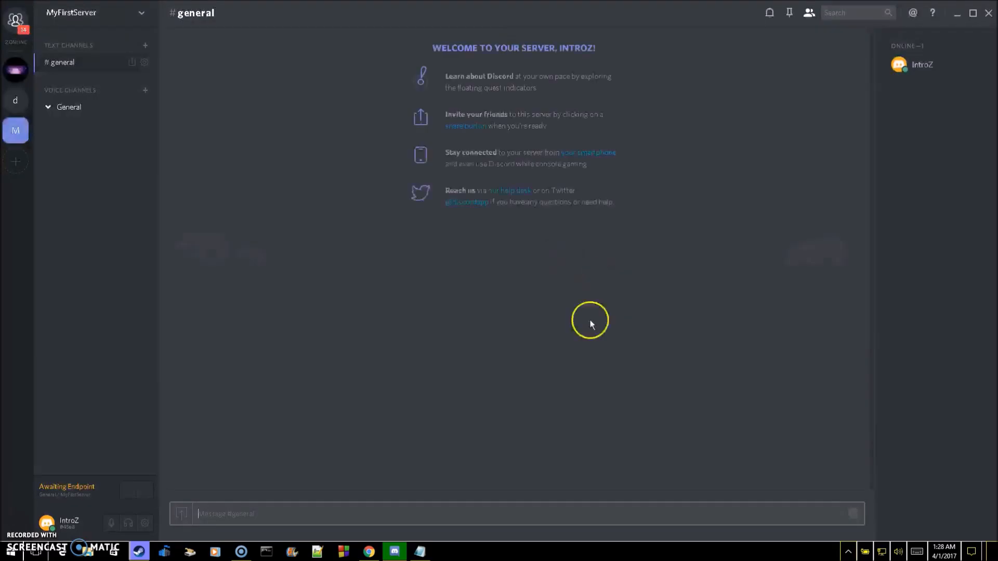
# Connect to the General voice channel of MyFirstServer.
pyautogui.click(69, 107)
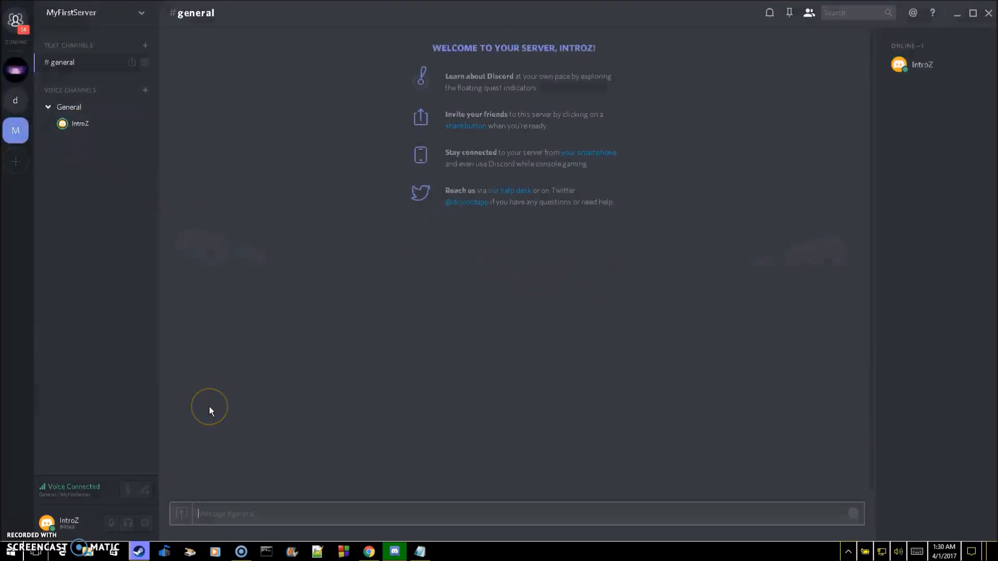
pyautogui.moveTo(503, 147)
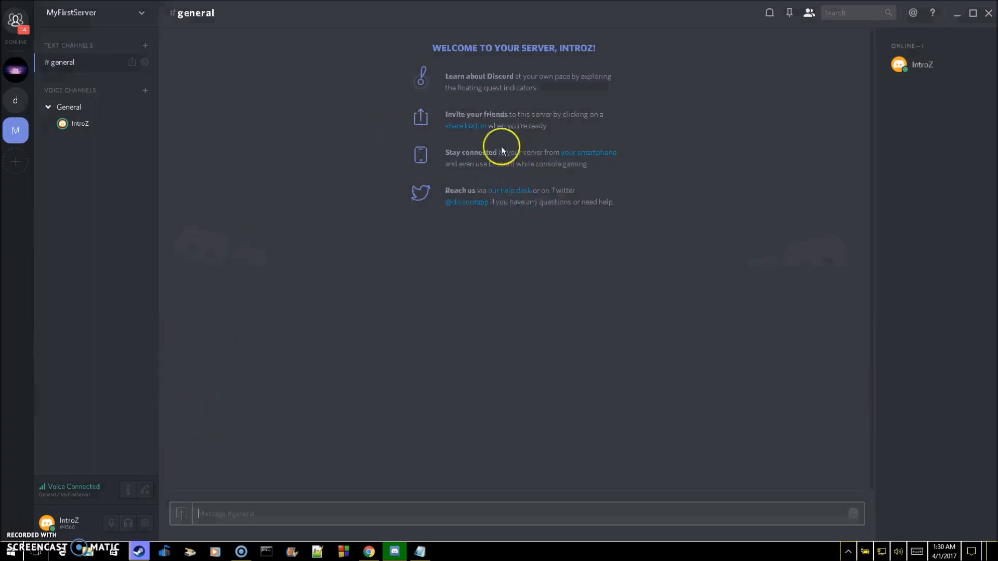
pyautogui.moveTo(578, 64)
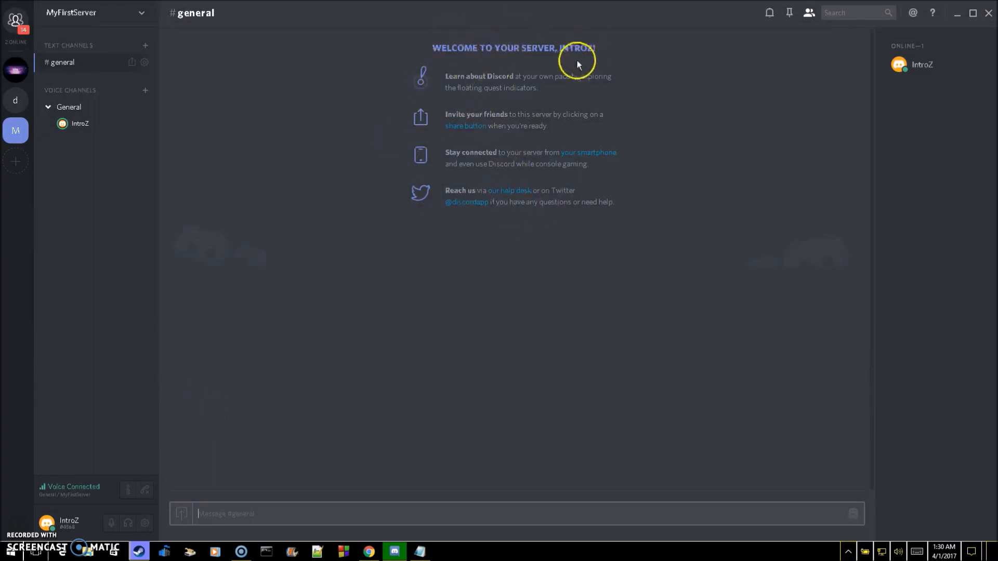
pyautogui.moveTo(460, 88)
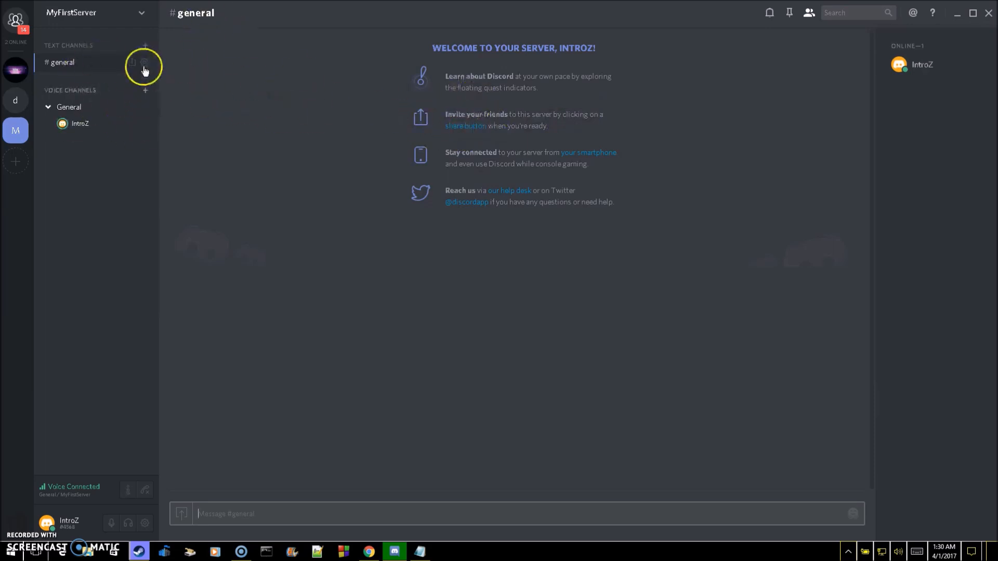
pyautogui.moveTo(127, 112)
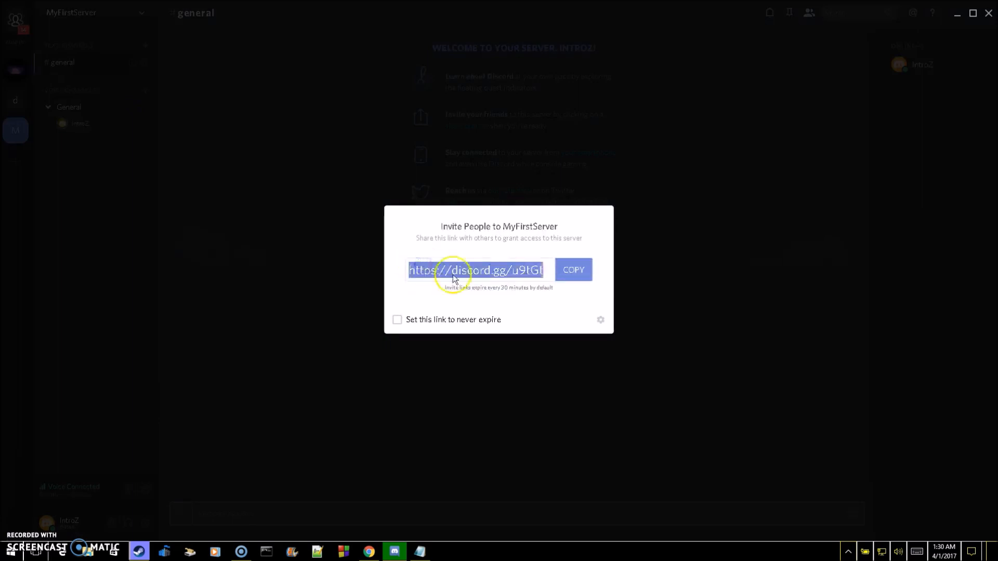
pyautogui.moveTo(350, 113)
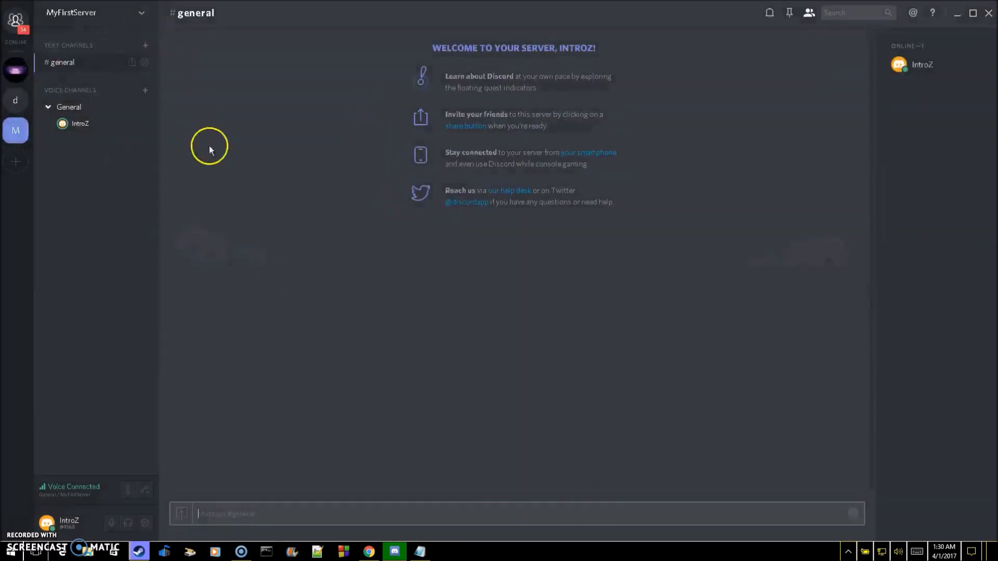
pyautogui.moveTo(283, 179)
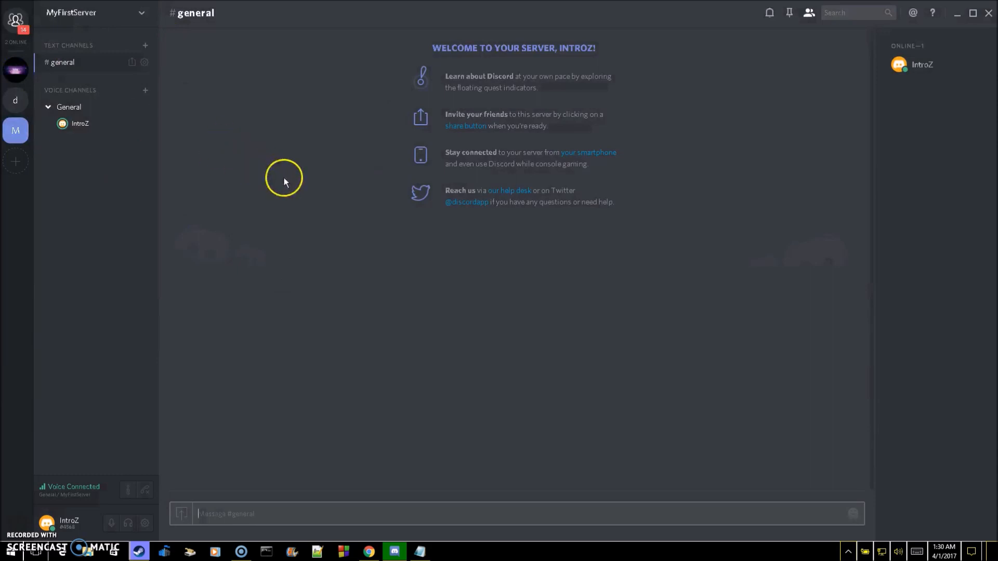
pyautogui.moveTo(329, 137)
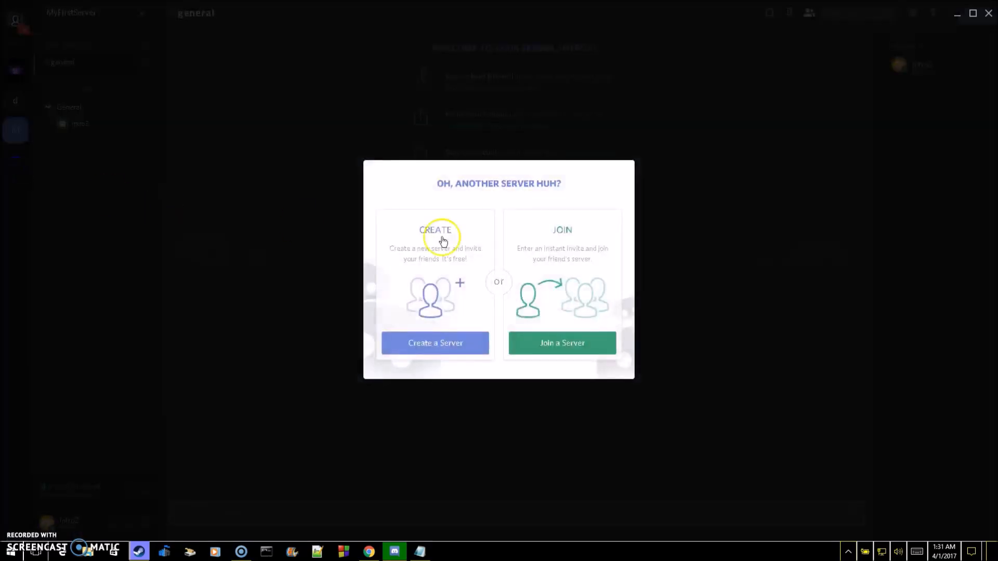
pyautogui.click(562, 343)
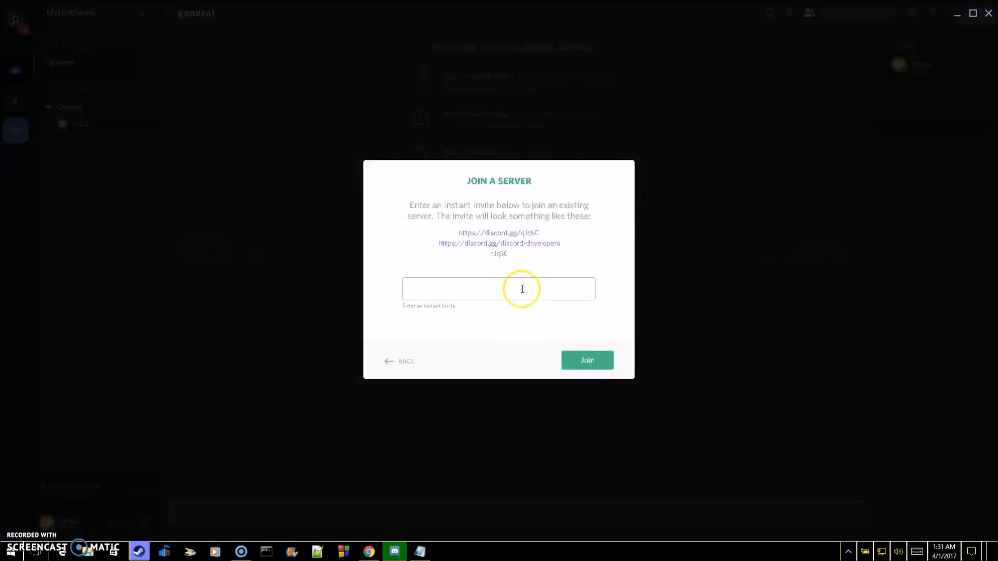
pyautogui.write('https://discord.gg/u9tGt')
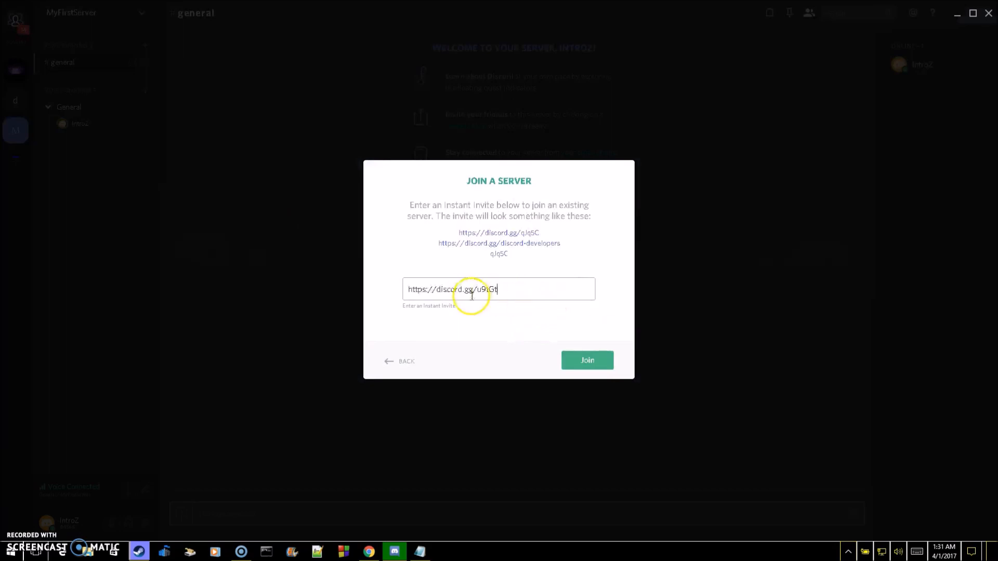
pyautogui.click(587, 360)
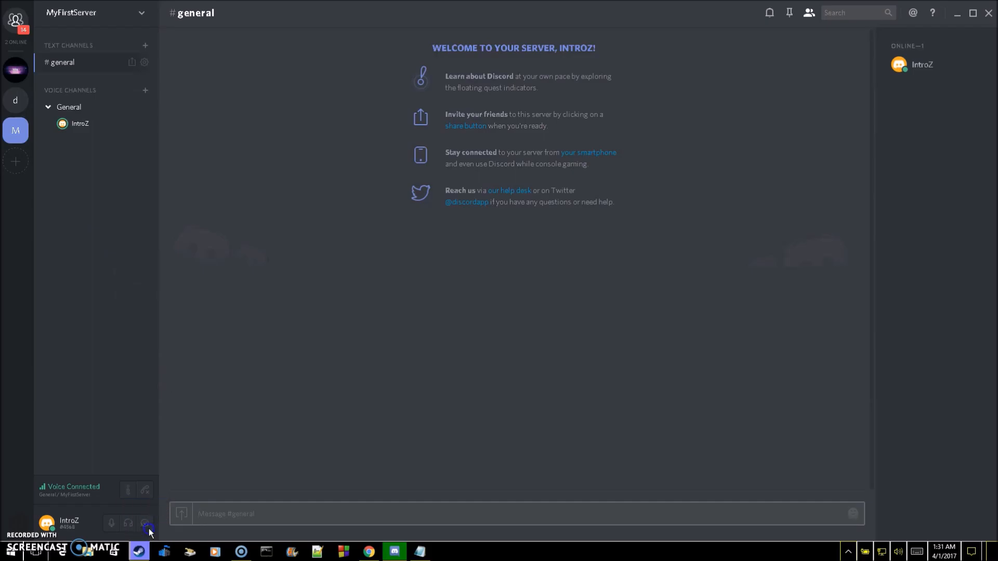
# Open User Settings, then open discordapp.com from a Google search for discord.
pyautogui.click(145, 524)
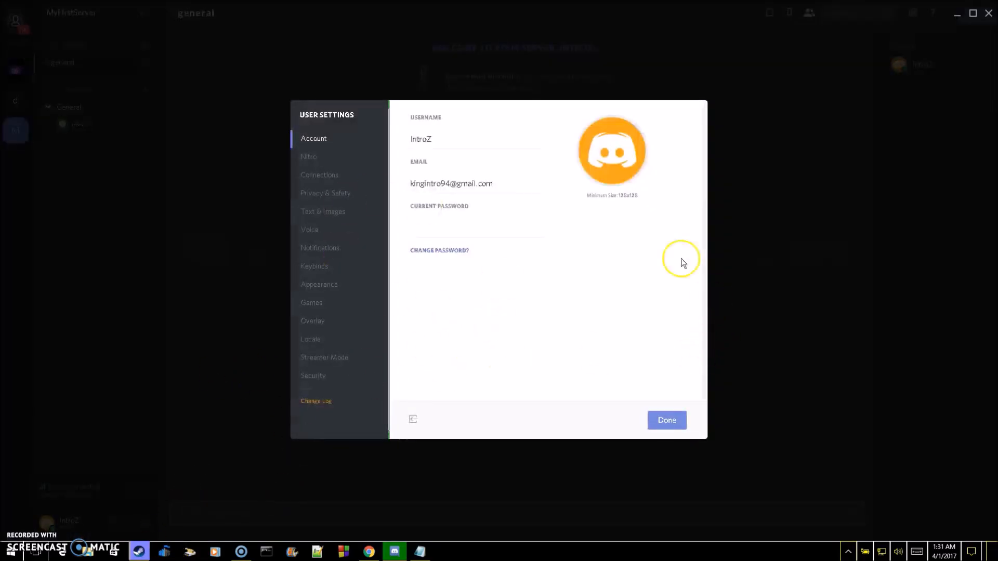
pyautogui.moveTo(565, 256)
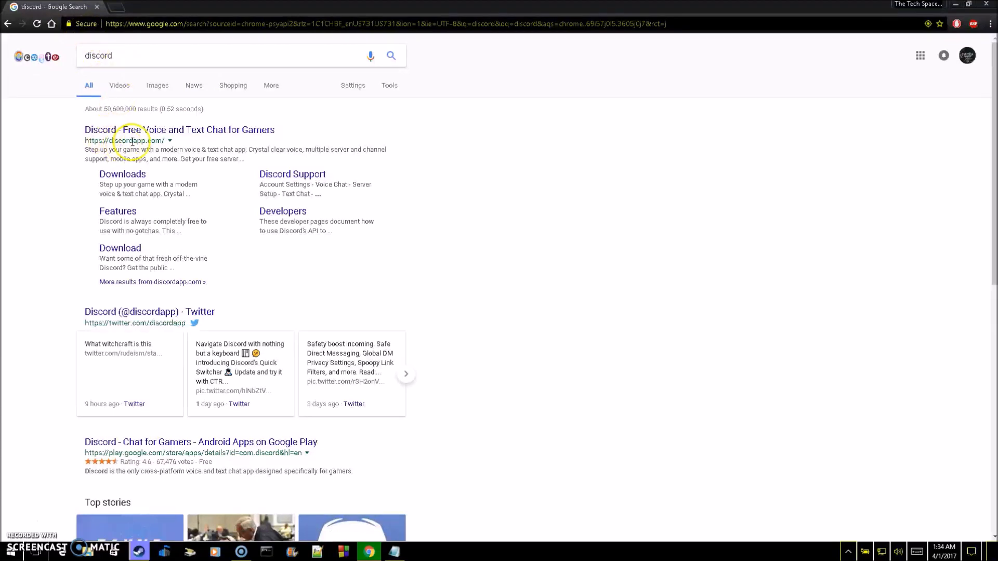
pyautogui.click(179, 130)
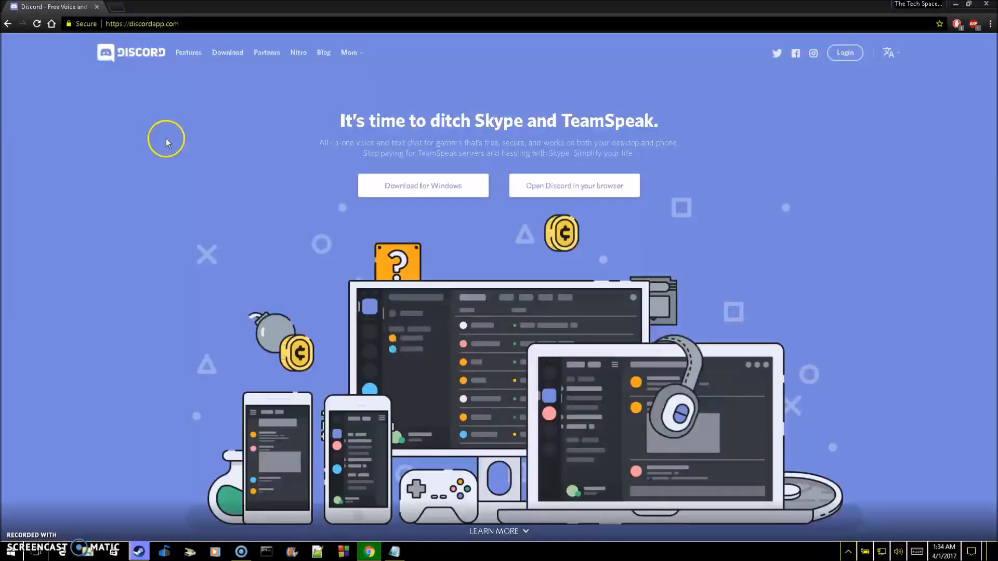
pyautogui.moveTo(397, 120)
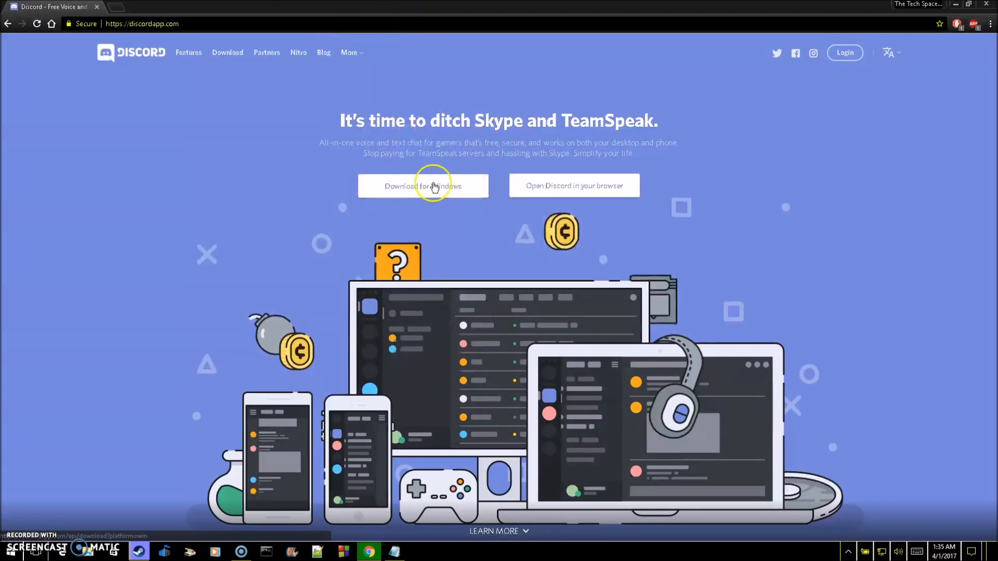
# Download DiscordSetup.exe via Download for Windows on discordapp.com.
pyautogui.click(423, 185)
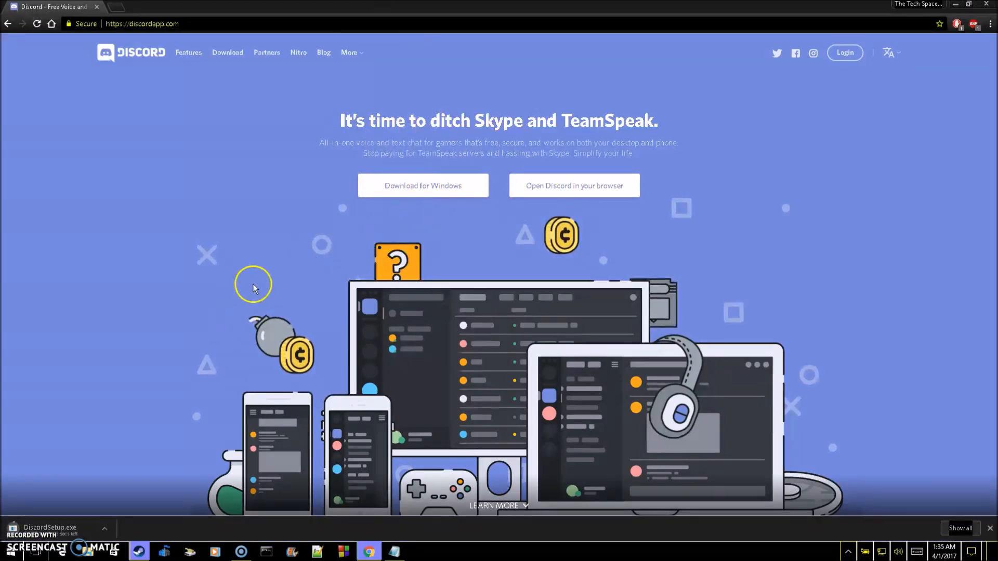
pyautogui.moveTo(37, 528)
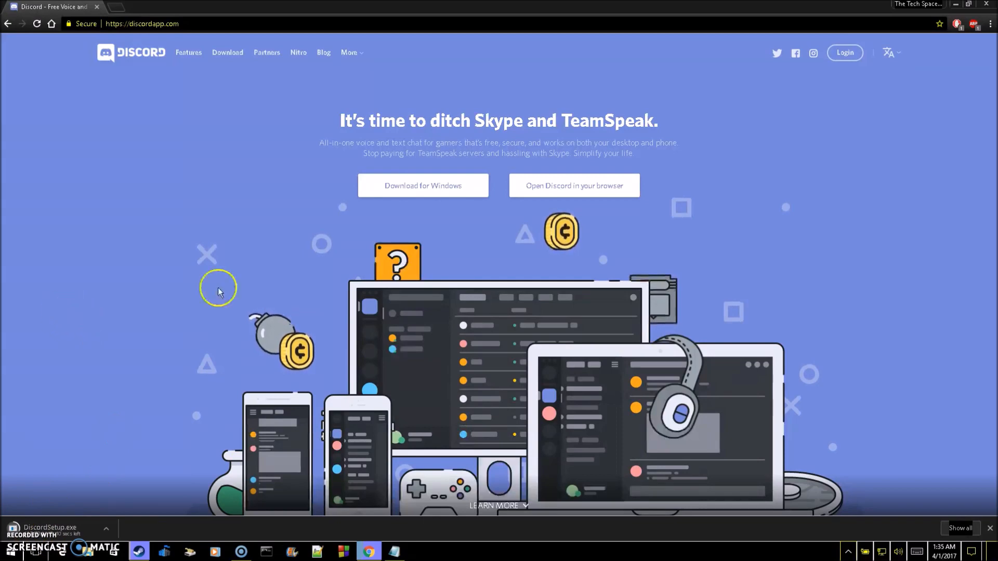
pyautogui.moveTo(882, 468)
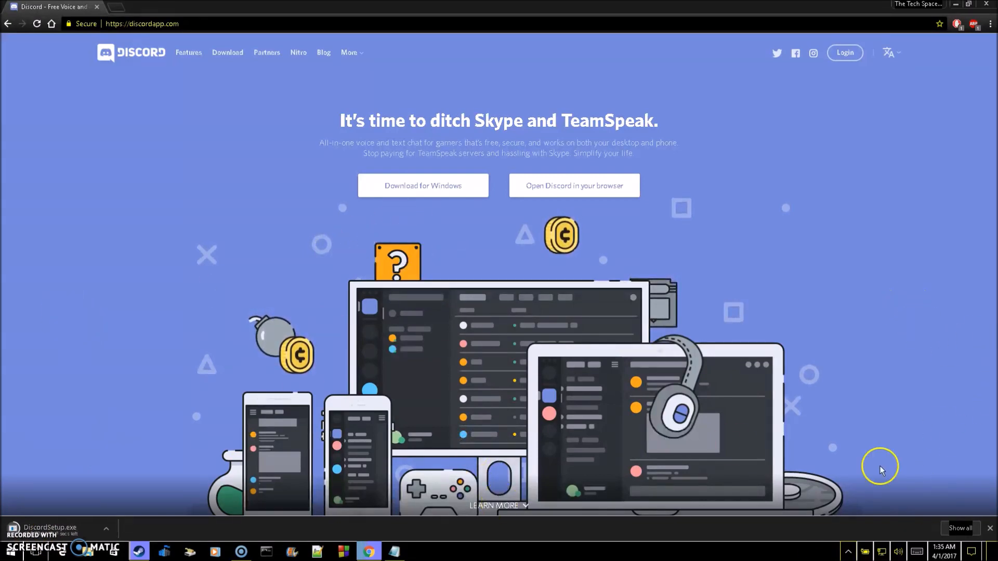